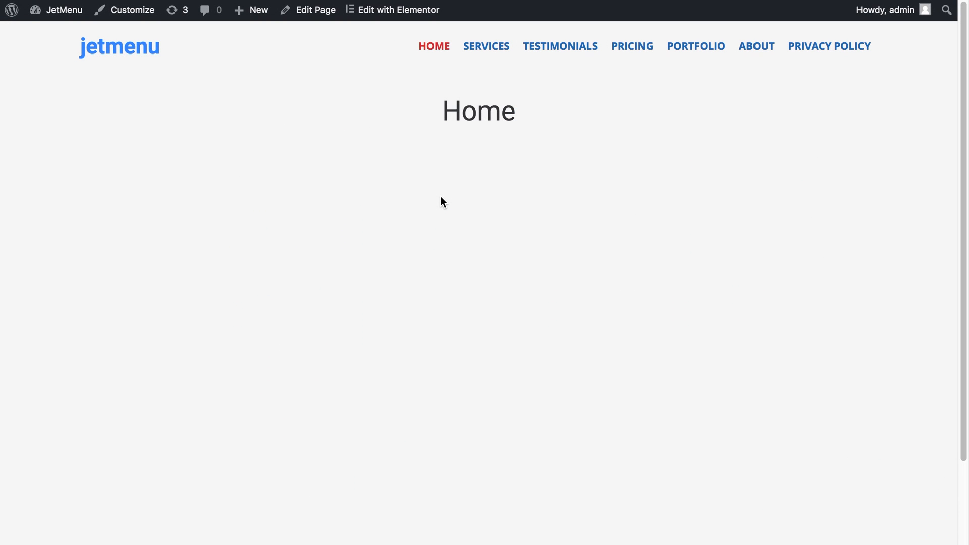
pyautogui.moveTo(240, 115)
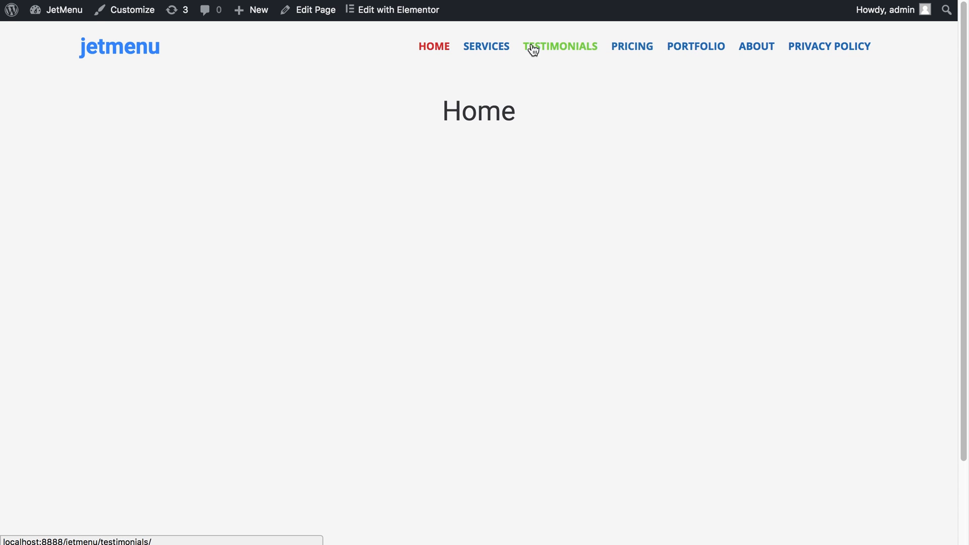
pyautogui.moveTo(390, 111)
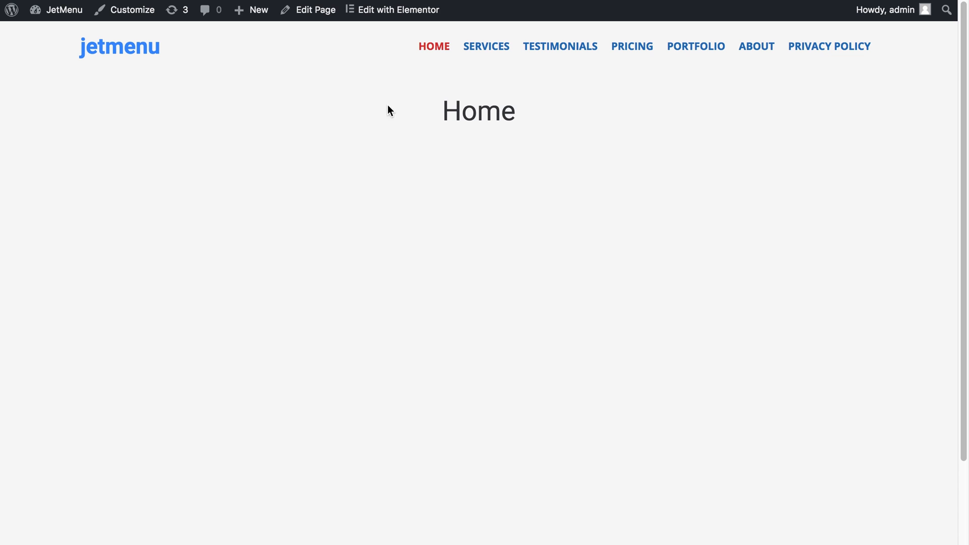
pyautogui.moveTo(298, 118)
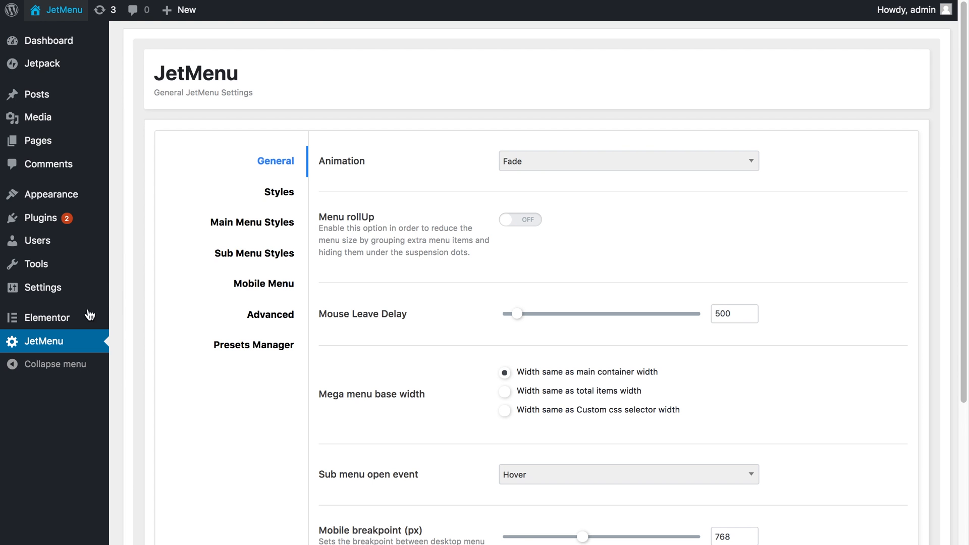
pyautogui.moveTo(45, 345)
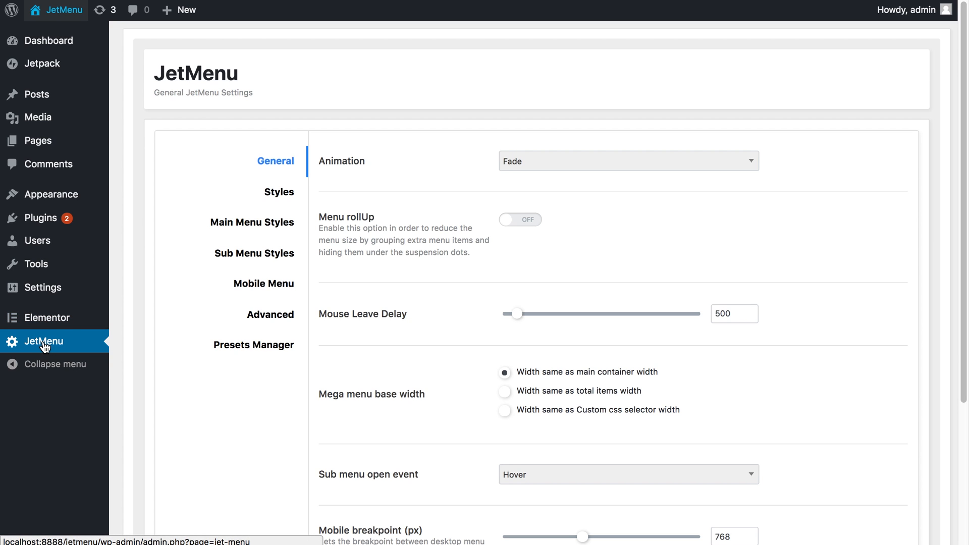
pyautogui.moveTo(233, 383)
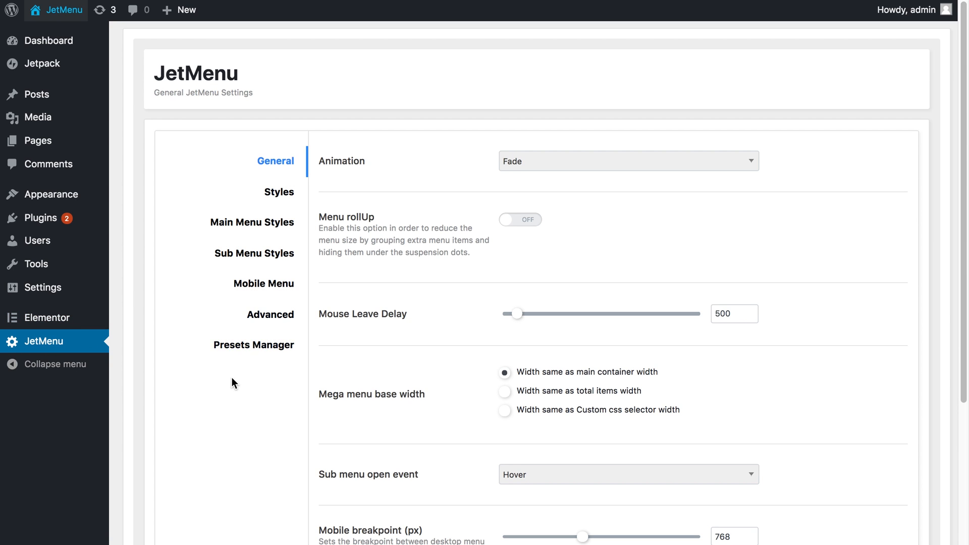
# - Create a preset named 'Blue Menu' and confirm it appears in the preset list
pyautogui.click(253, 344)
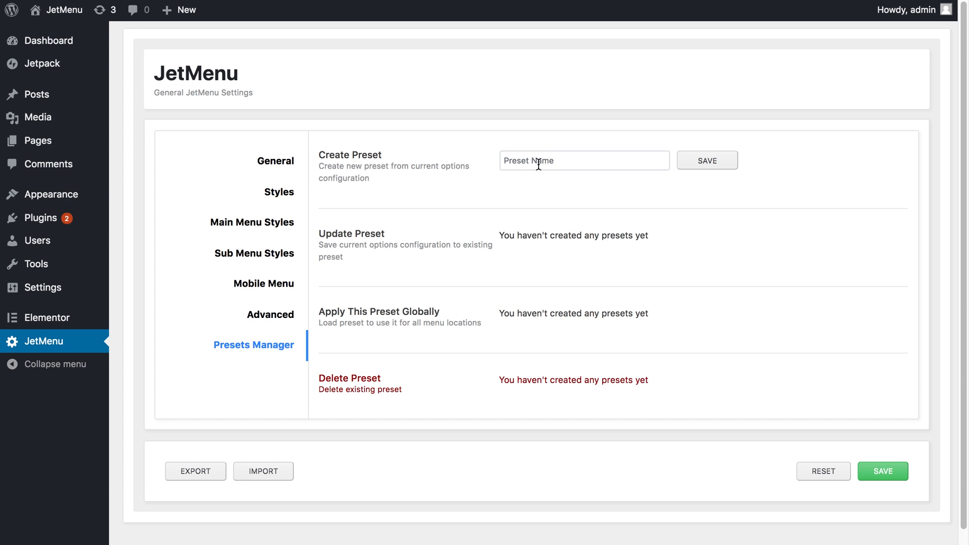
pyautogui.click(584, 160)
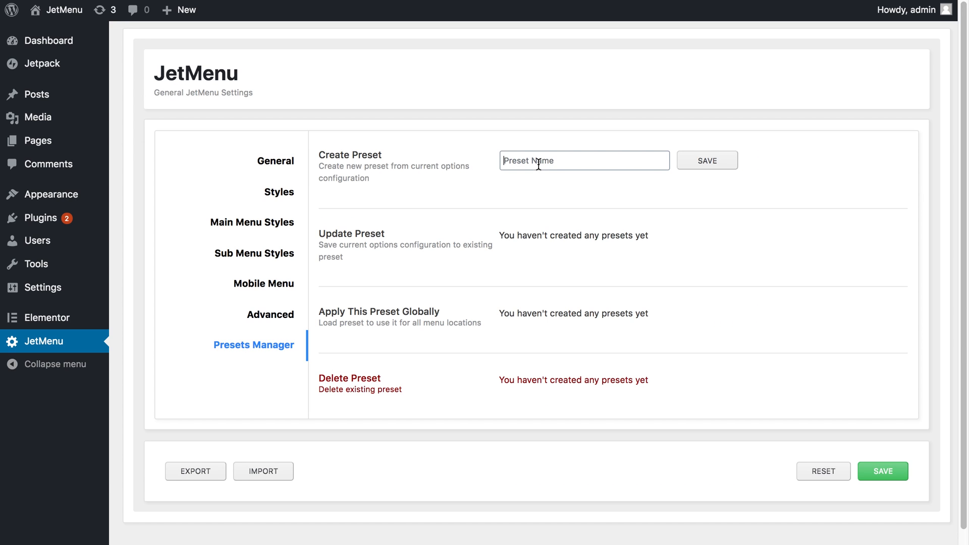
pyautogui.write('Blue Menu')
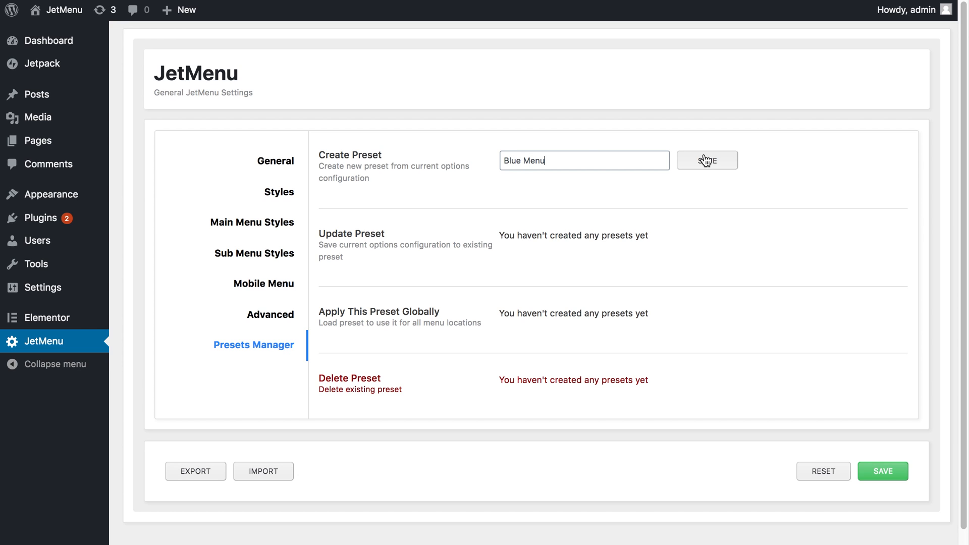
pyautogui.click(707, 160)
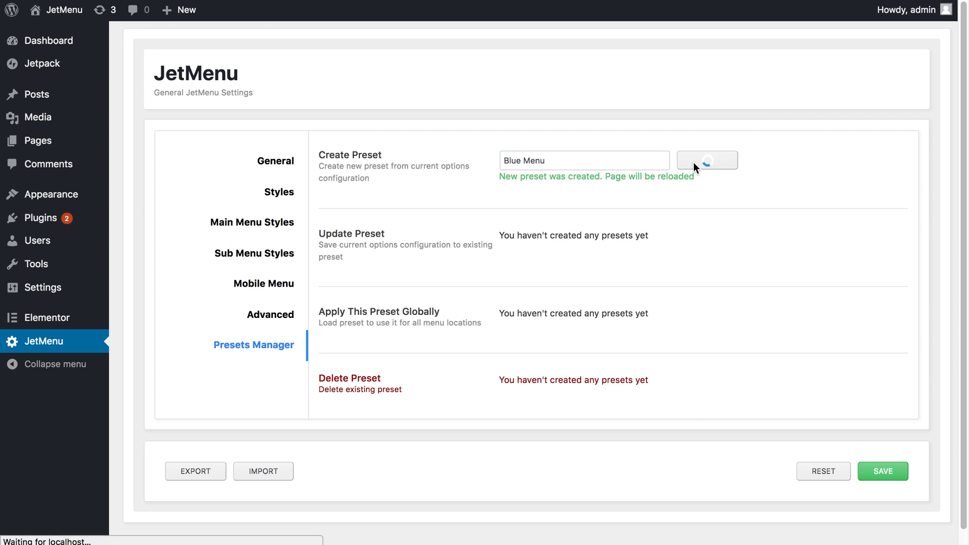
pyautogui.click(707, 160)
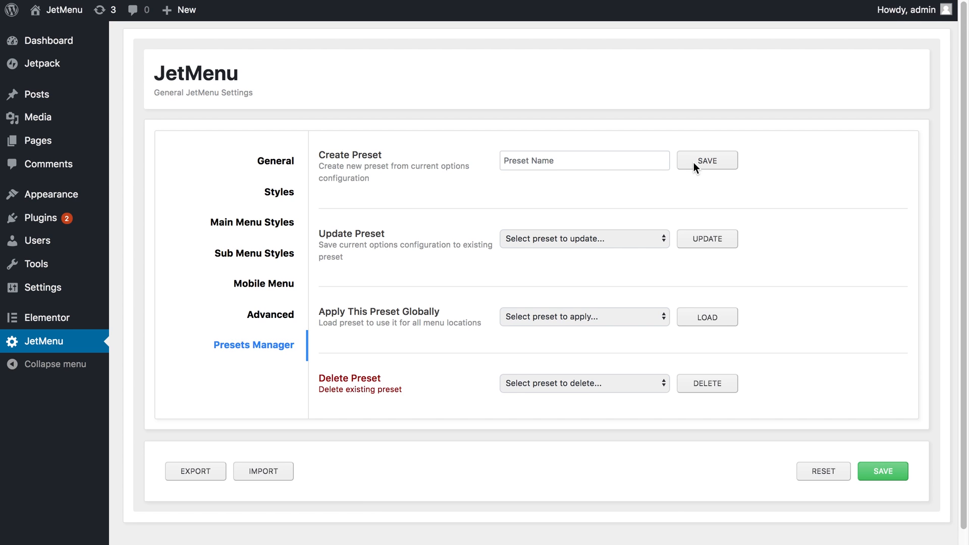
pyautogui.moveTo(541, 223)
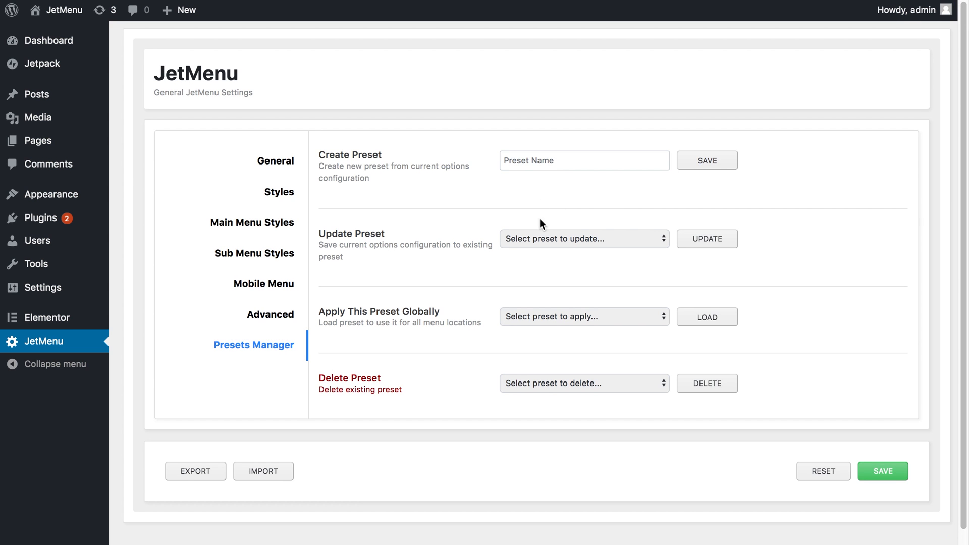
pyautogui.click(583, 238)
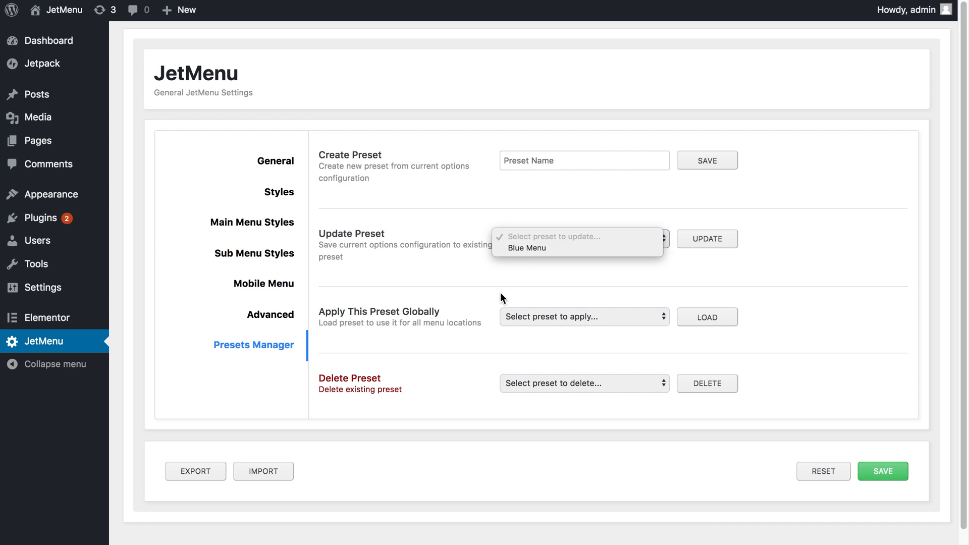
pyautogui.click(584, 316)
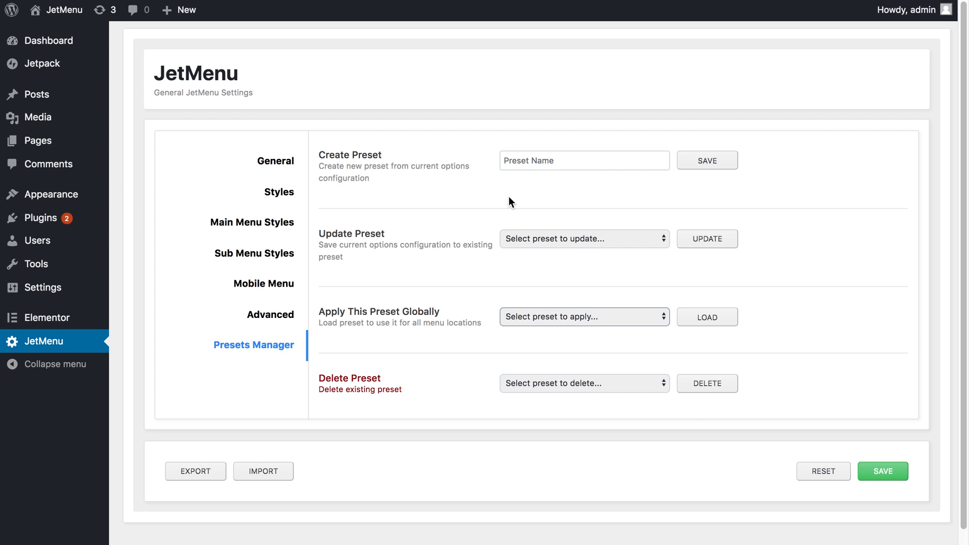
pyautogui.moveTo(279, 192)
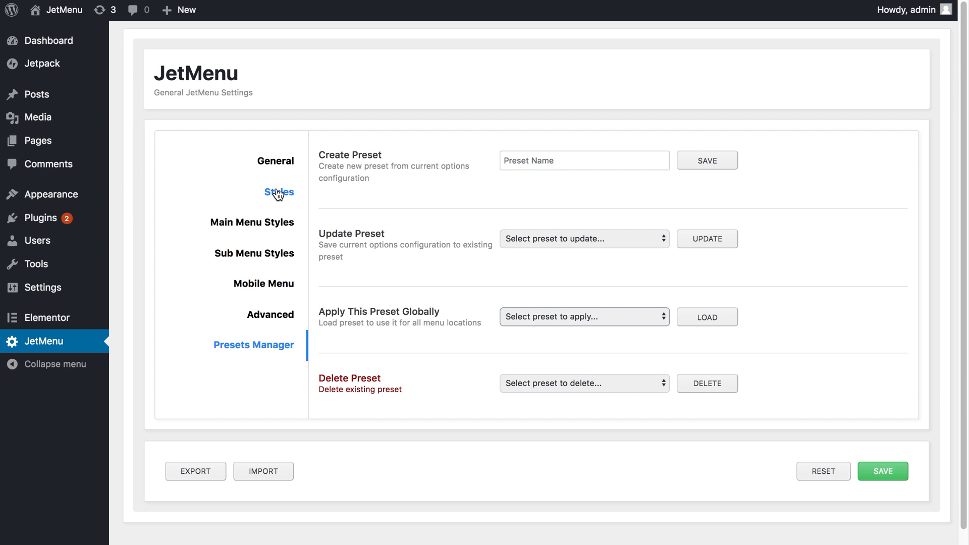
# - In Main Menu Styles, set the hovered top-level item text colour to blue
pyautogui.click(279, 192)
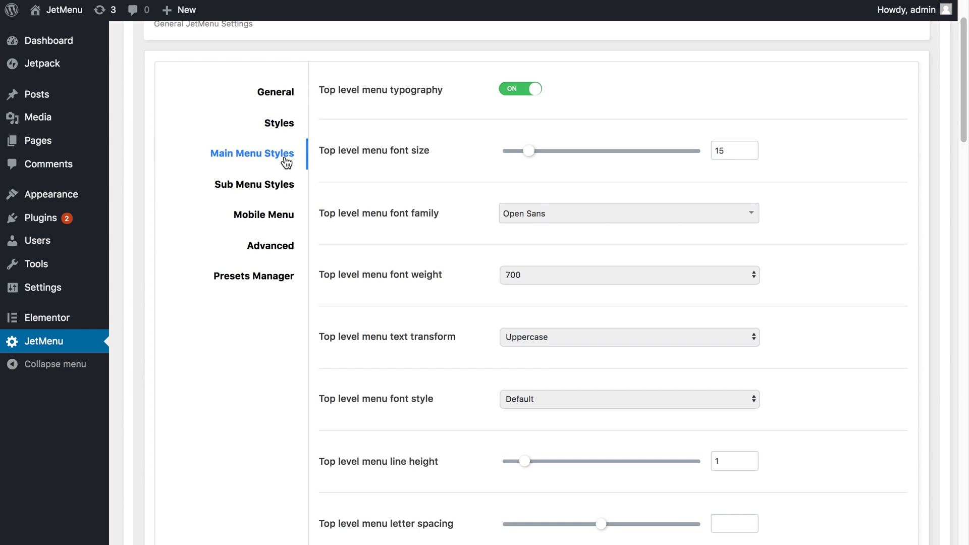
pyautogui.scroll(-3)
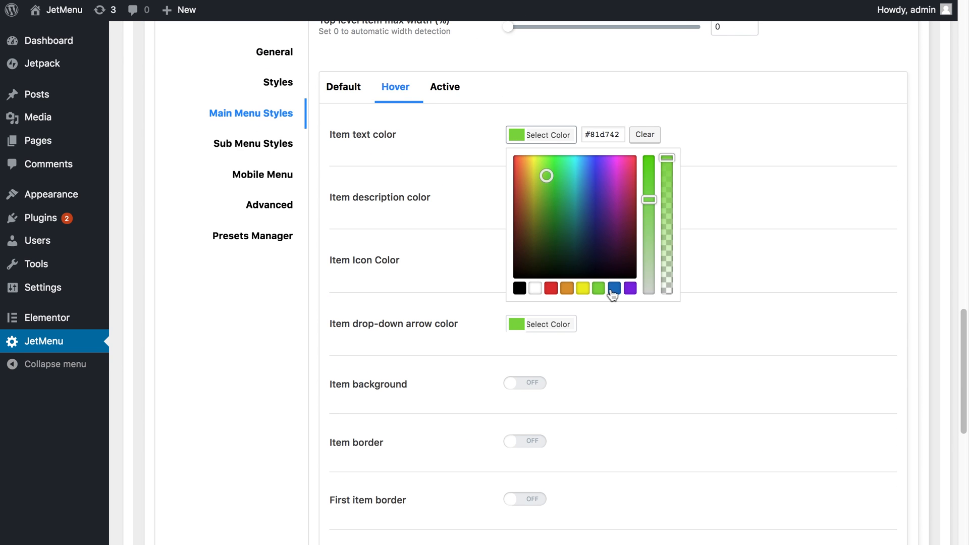
pyautogui.click(883, 453)
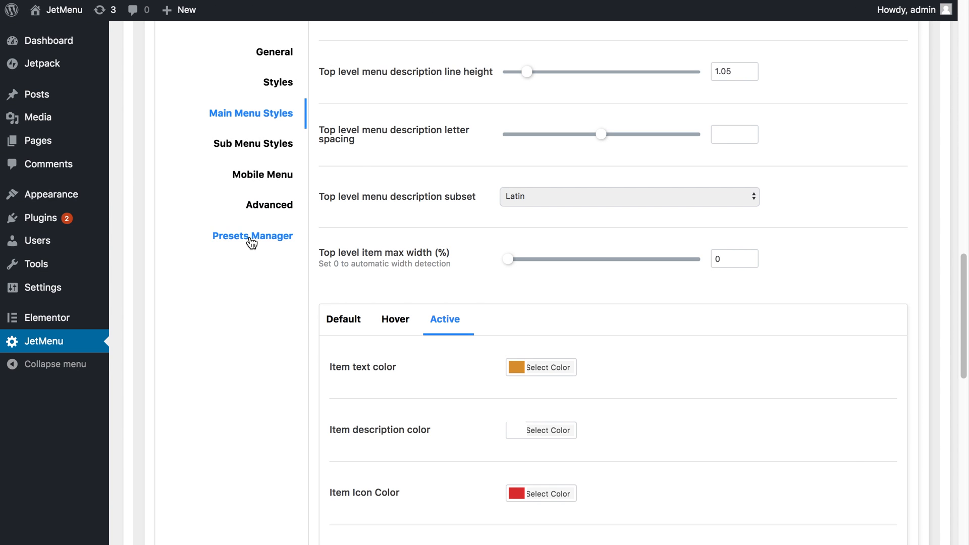
# - Save the current menu styling as a new preset named 'Red Menu'
pyautogui.click(252, 236)
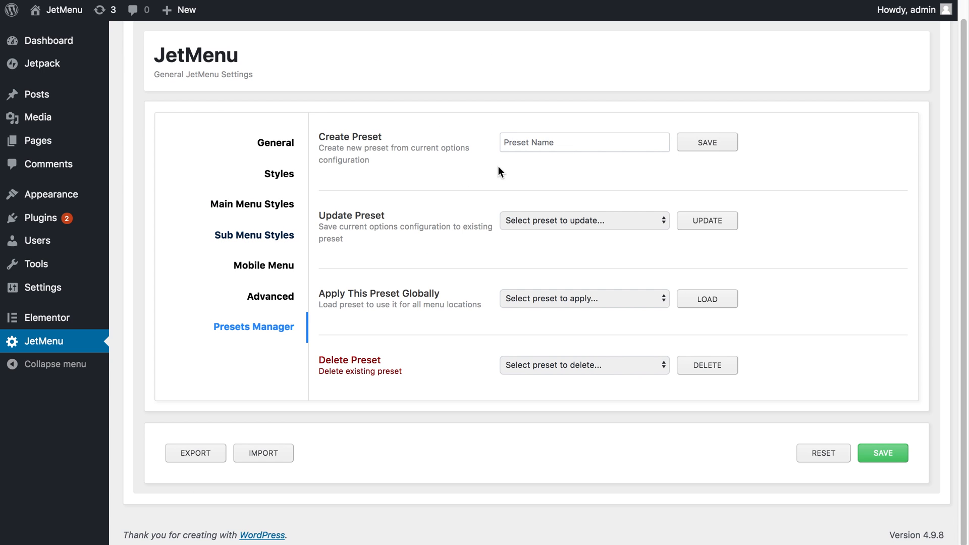
pyautogui.click(583, 142)
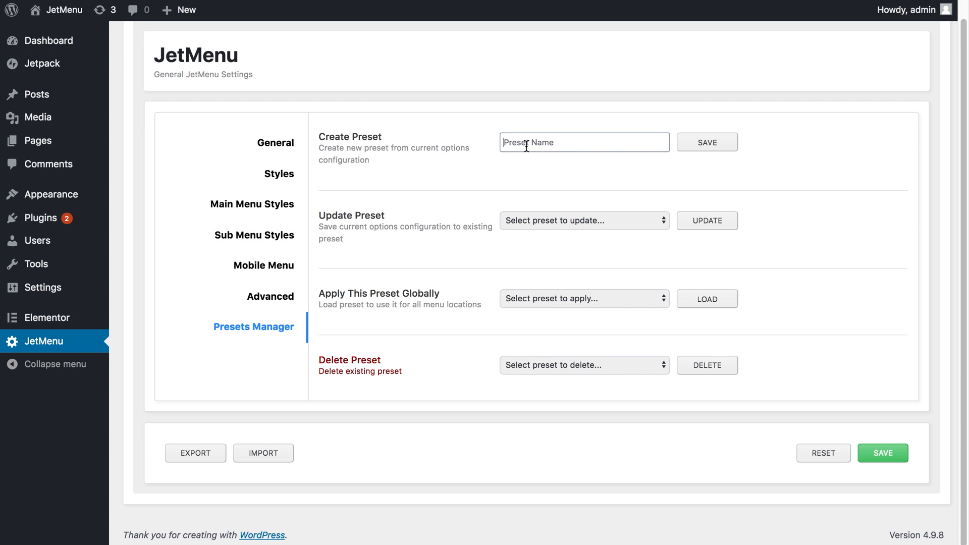
pyautogui.write('Red Menu')
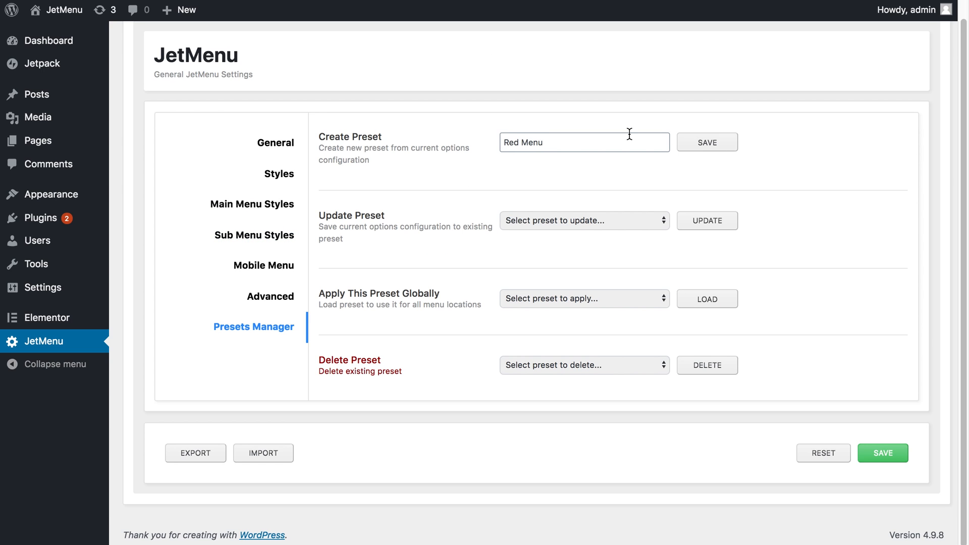
pyautogui.click(706, 142)
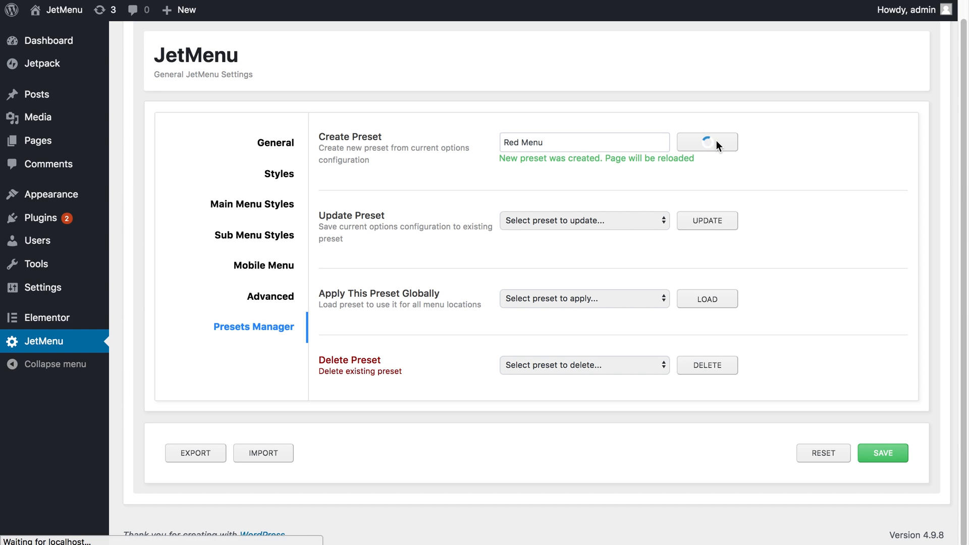
pyautogui.click(707, 141)
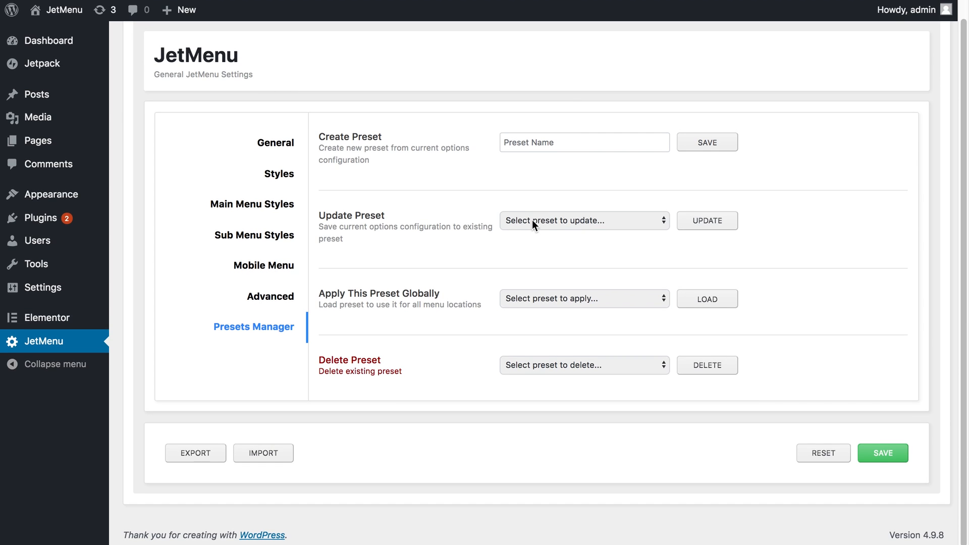
# - Check the preset list, save the JetMenu options, and go to the Menus page
pyautogui.click(583, 220)
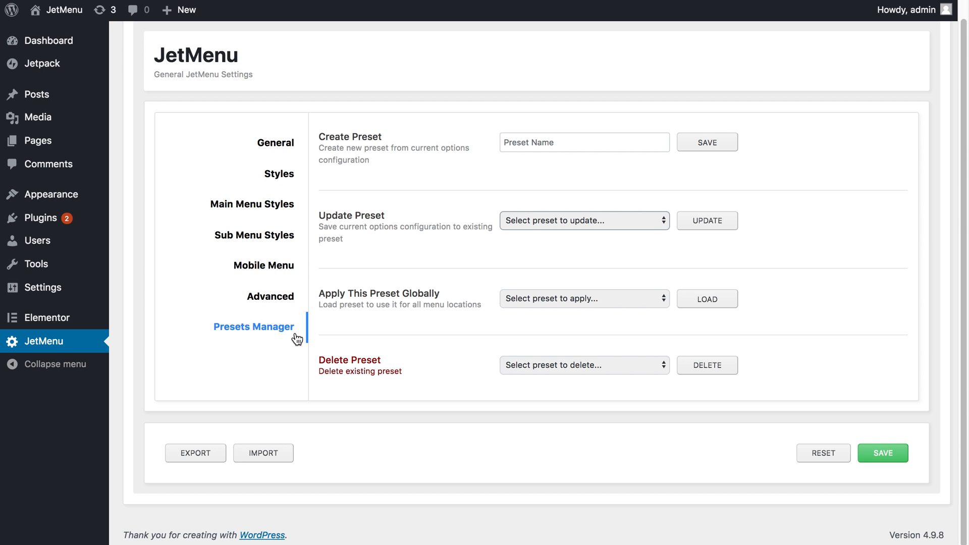
pyautogui.click(583, 220)
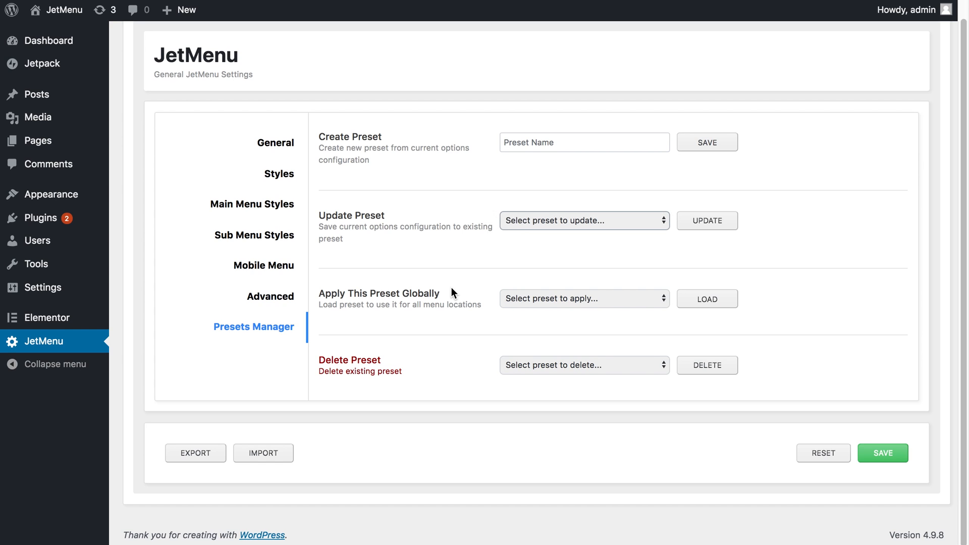
pyautogui.click(583, 298)
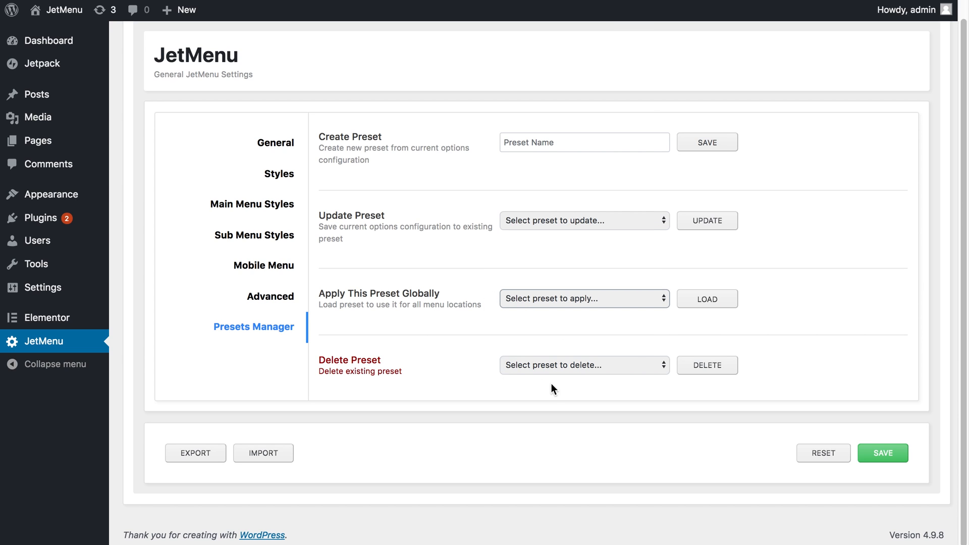
pyautogui.moveTo(835, 407)
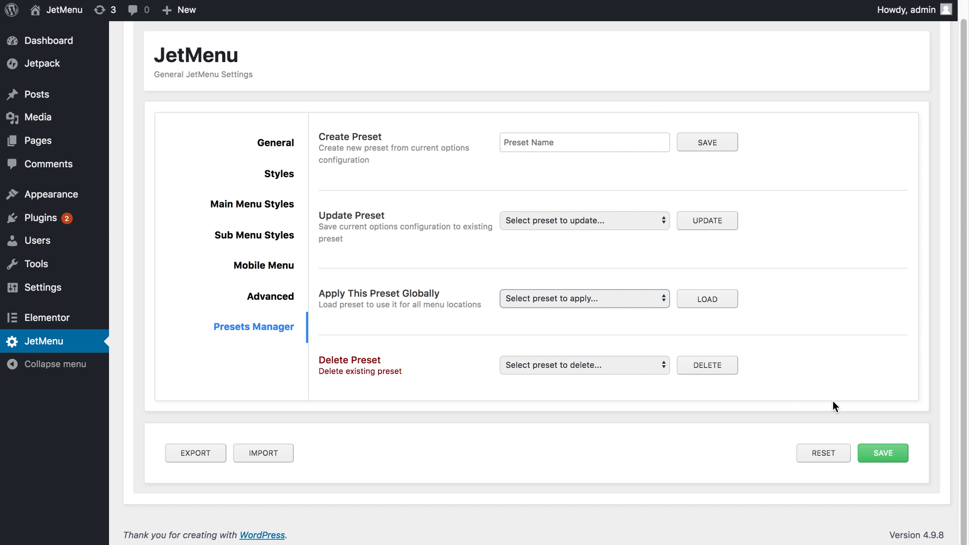
pyautogui.click(883, 453)
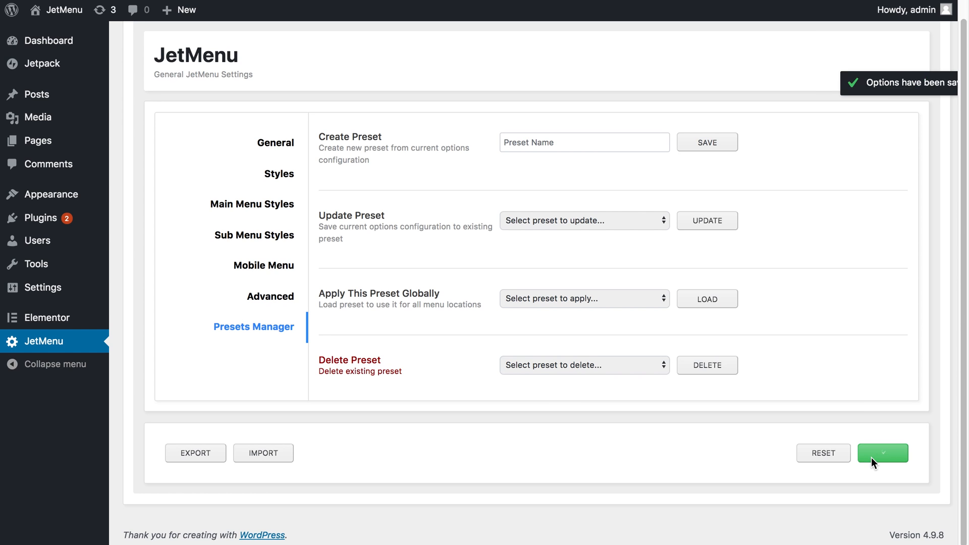
pyautogui.moveTo(42, 193)
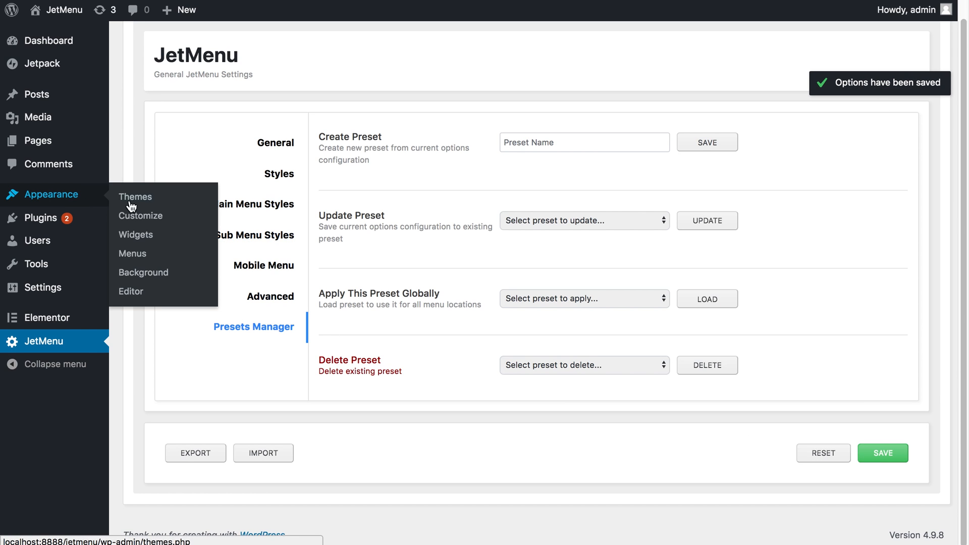
pyautogui.click(133, 253)
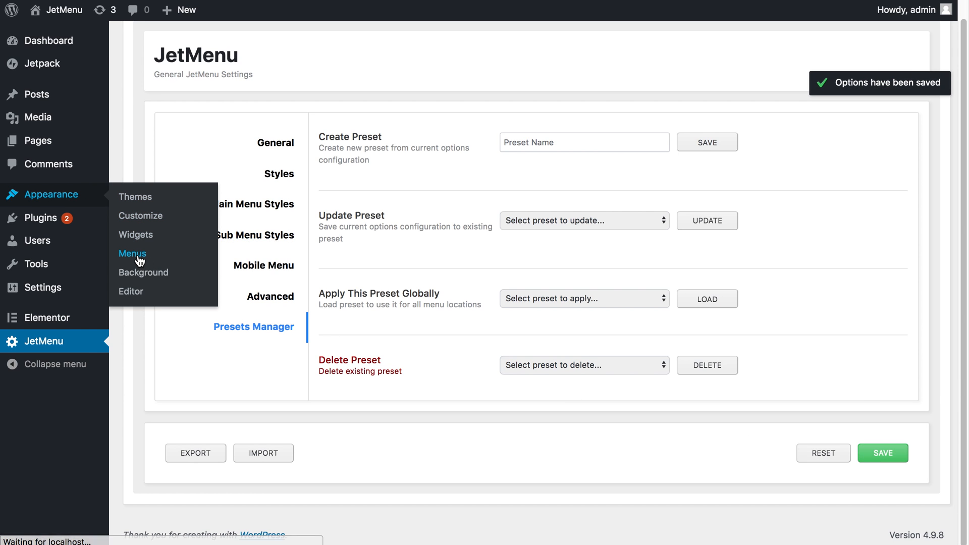
# - Show the JetMenu preset choices (Red Menu, Blue Menu) for My Menu
pyautogui.click(132, 253)
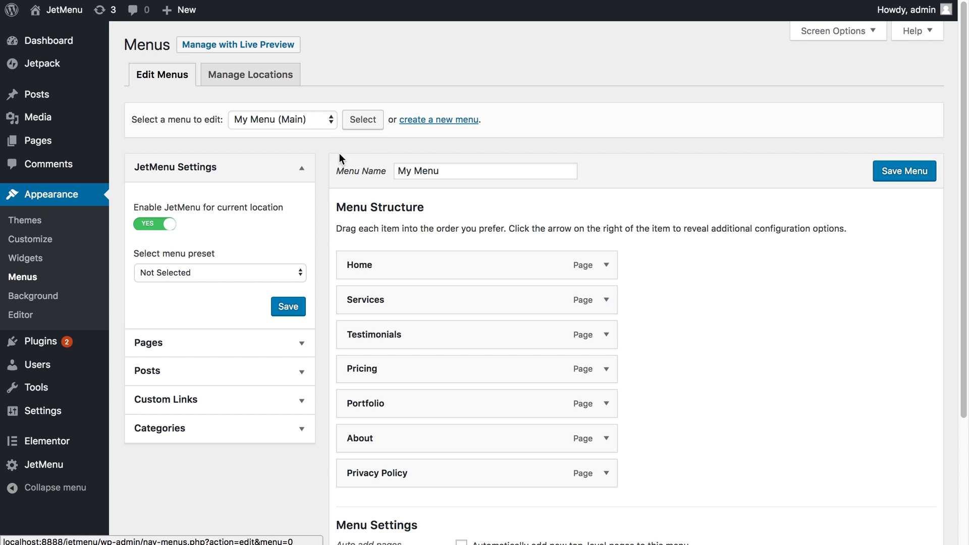
pyautogui.moveTo(260, 133)
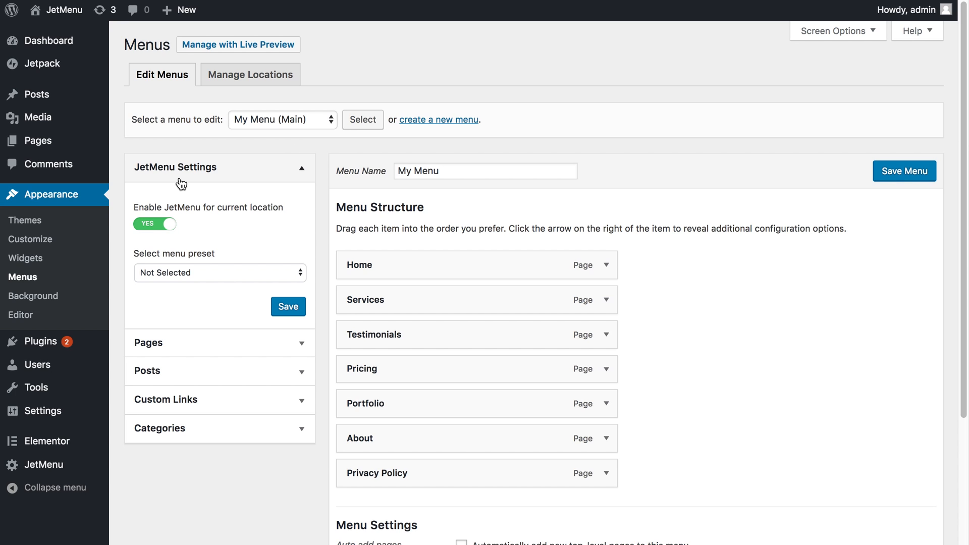
pyautogui.moveTo(192, 221)
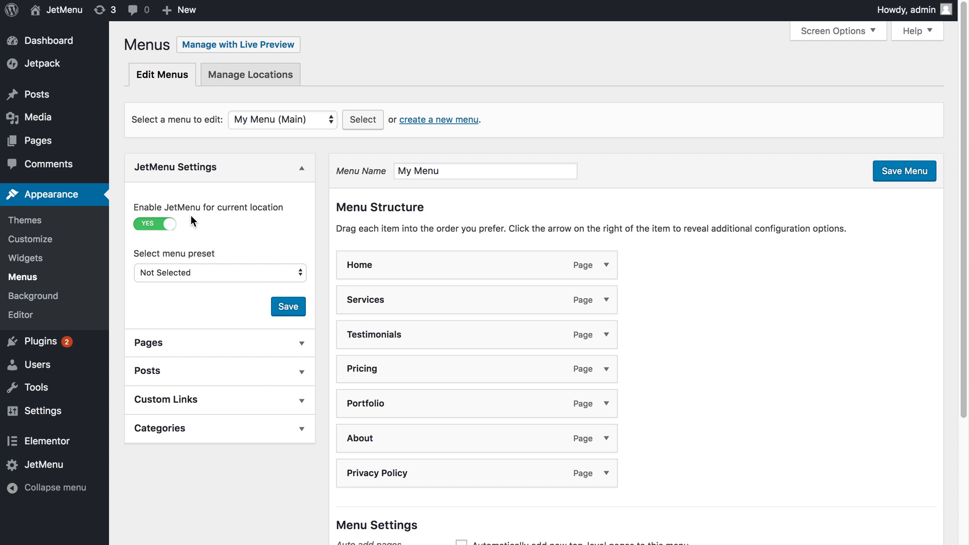
pyautogui.moveTo(144, 264)
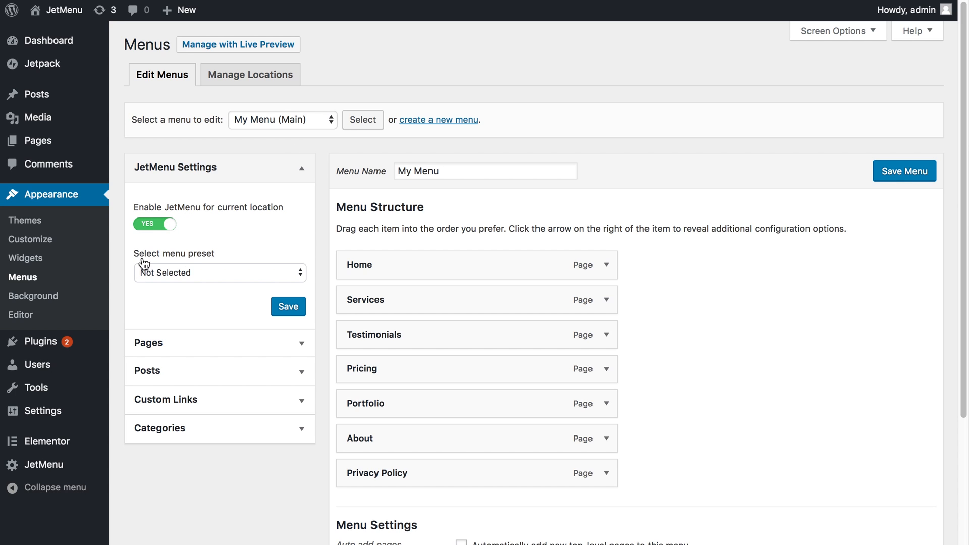
pyautogui.click(219, 272)
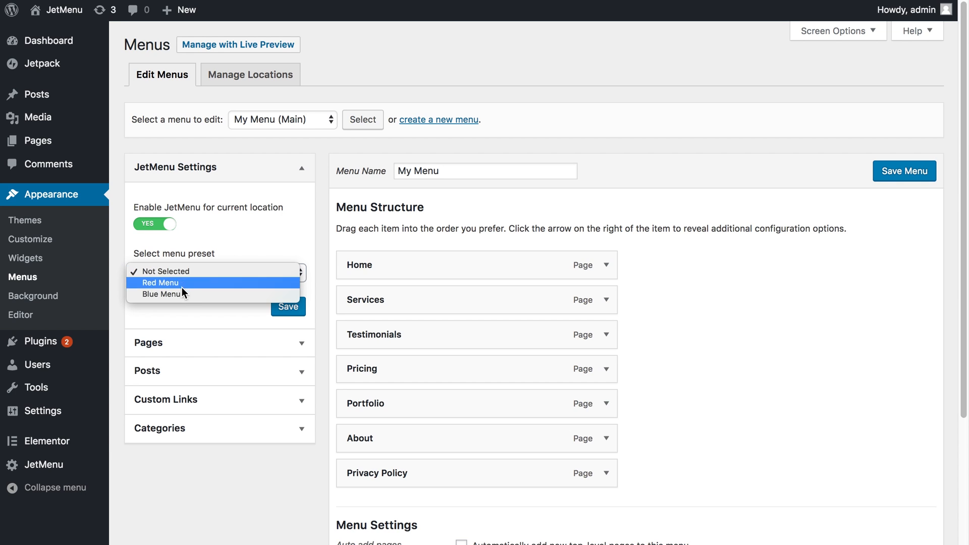
pyautogui.moveTo(163, 294)
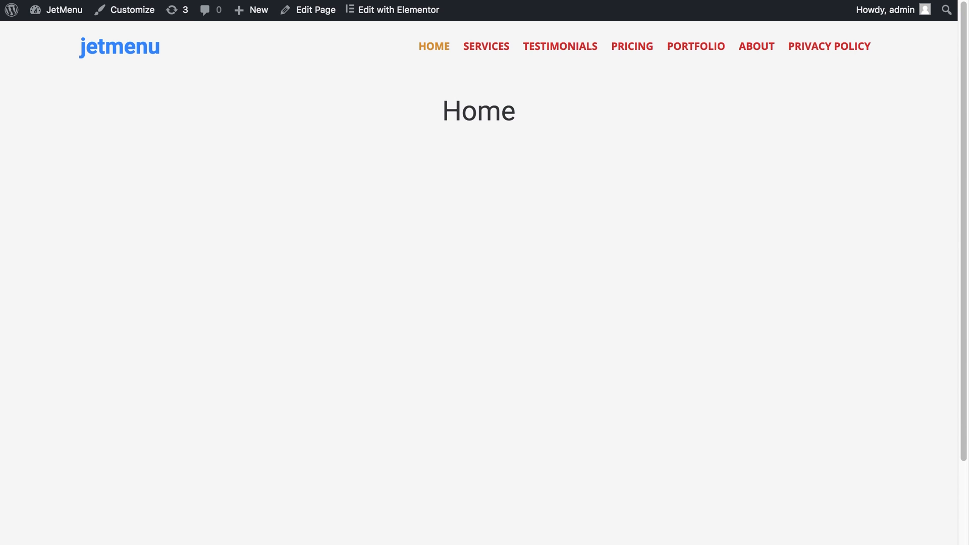
pyautogui.moveTo(392, 9)
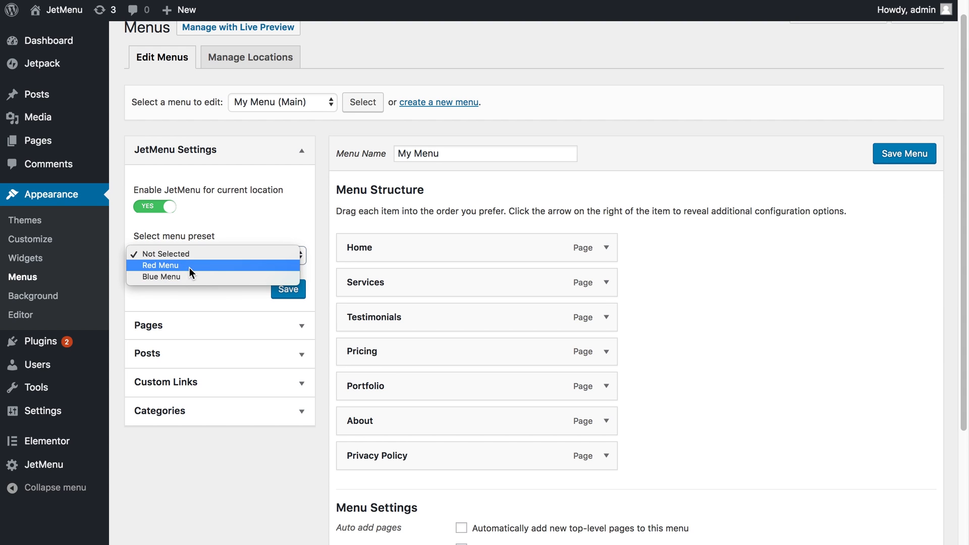
# - Choose the Blue Menu preset for My Menu and save the menu
pyautogui.click(288, 289)
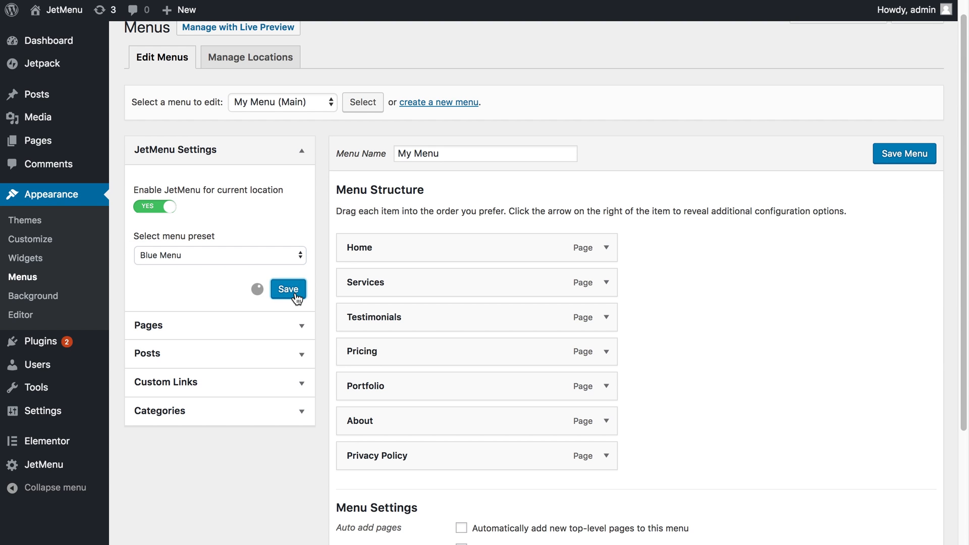
pyautogui.click(288, 289)
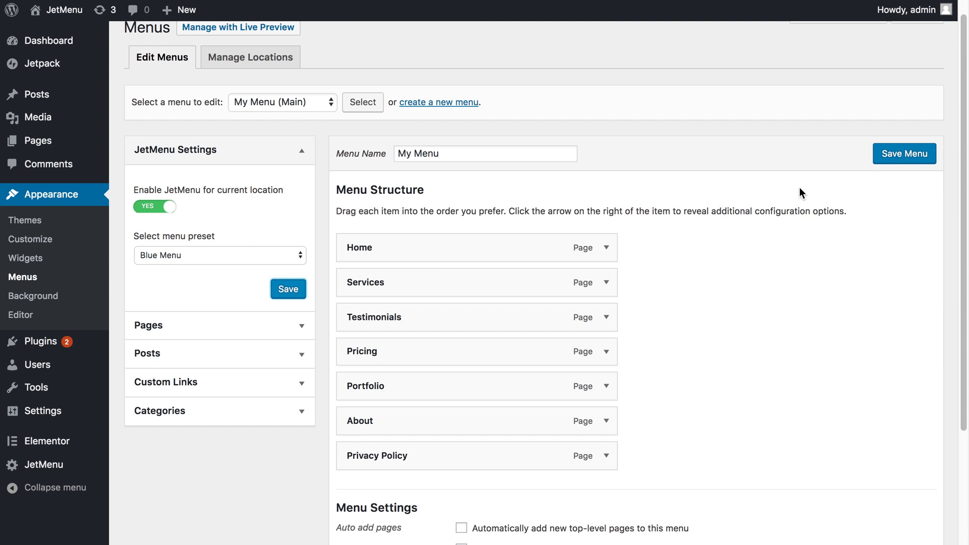
pyautogui.click(903, 154)
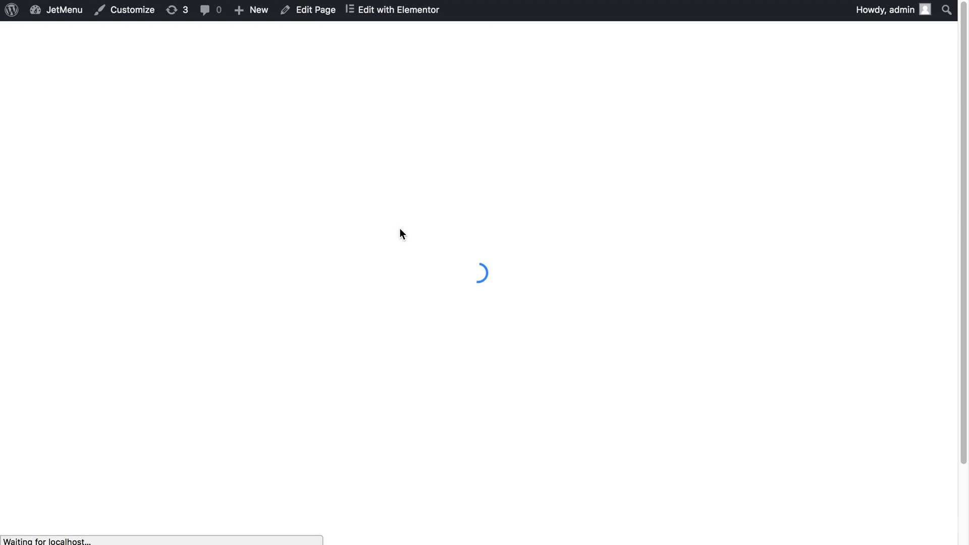
# - Reload the home page to view the Blue Menu styling on the header menu
pyautogui.click(486, 46)
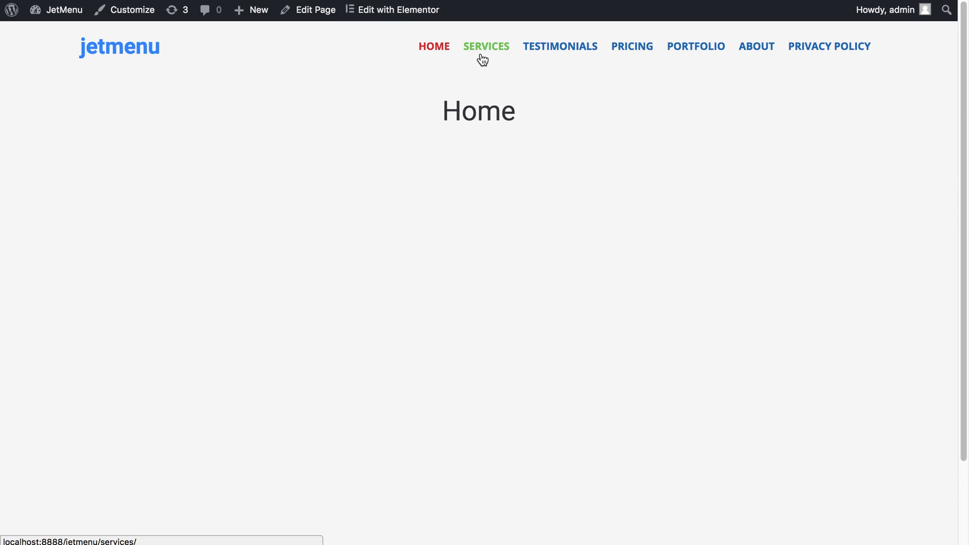